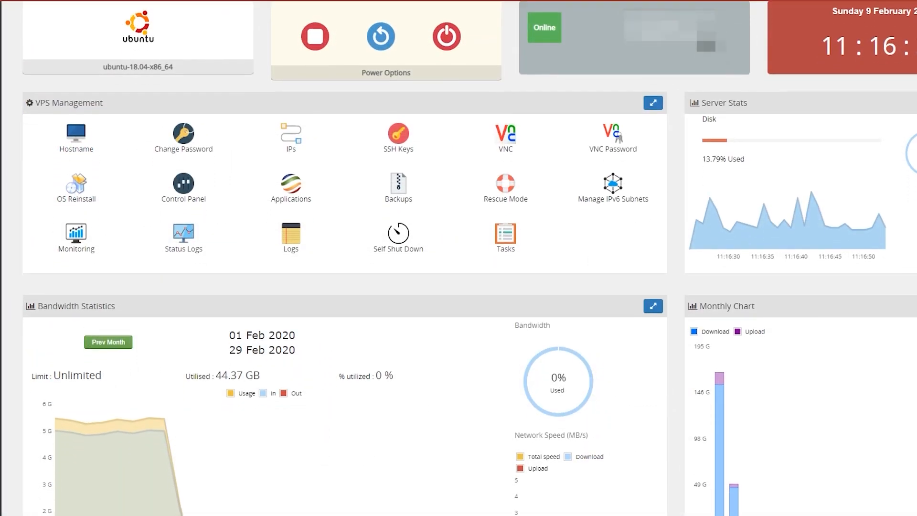
# Step: Finish reviewing the VPS dashboard panel in the browser before returning to IntelliJ
pyautogui.click(731, 42)
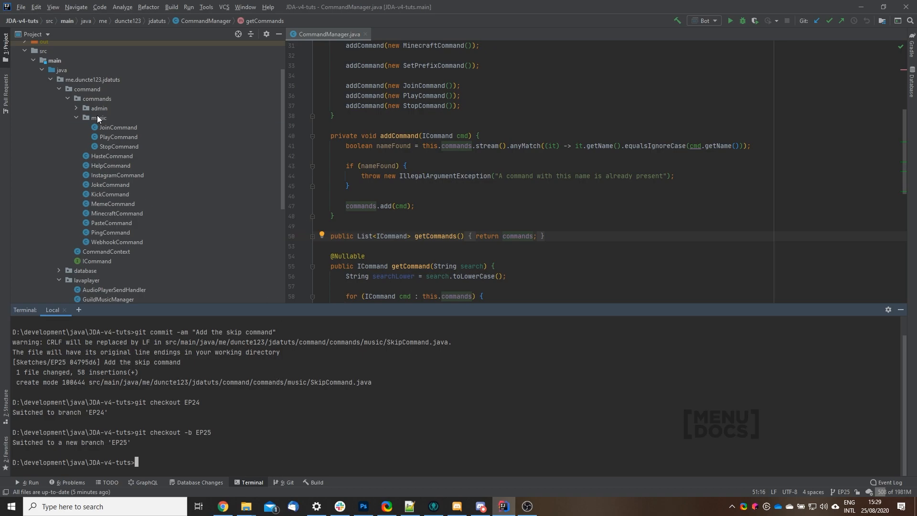
# Step: Add a new Java class named SkipCommand to the music package
pyautogui.rightClick(99, 117)
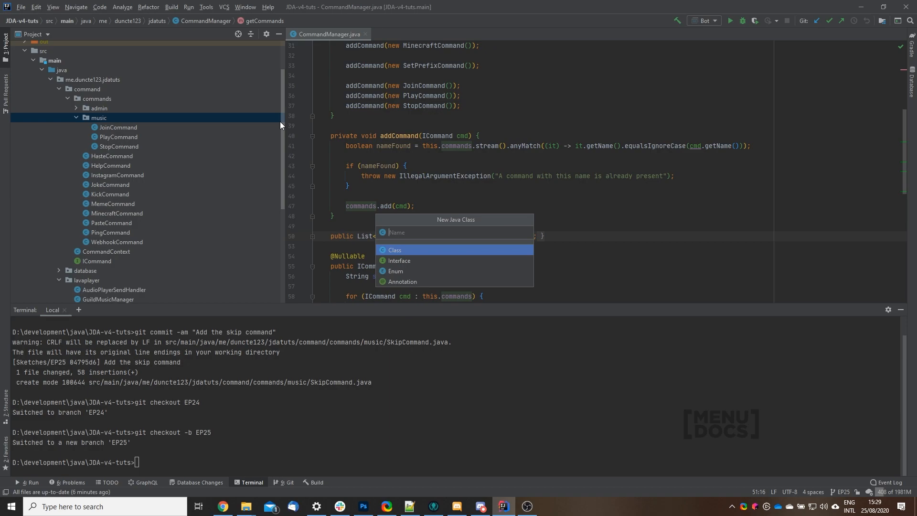
pyautogui.write('SAK')
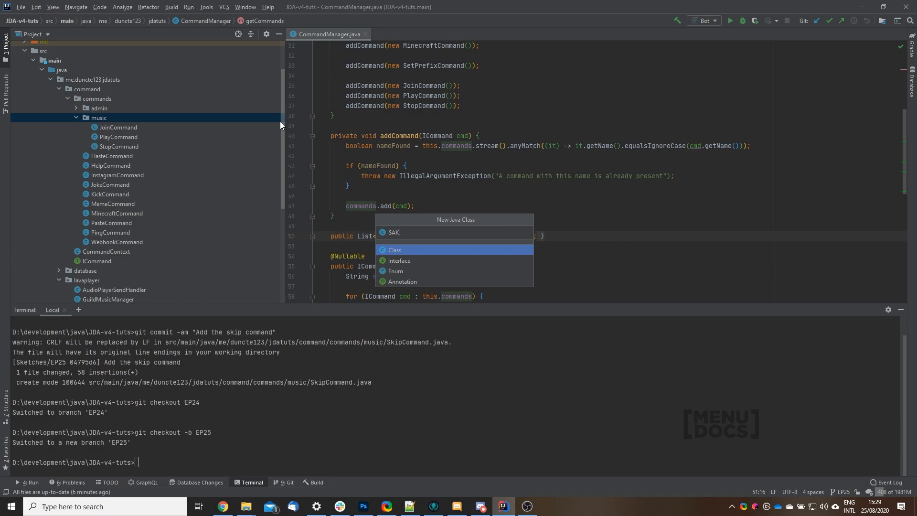
pyautogui.write('SkipXomm')
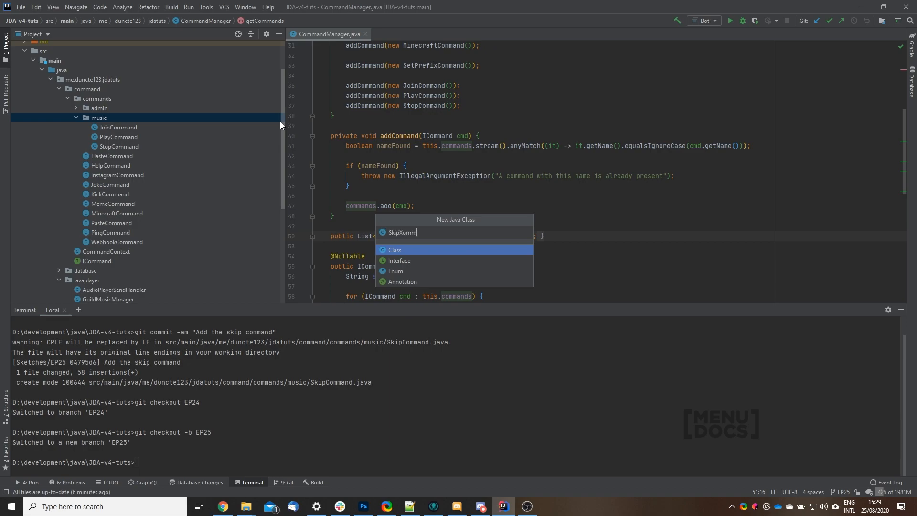
pyautogui.press('Escape')
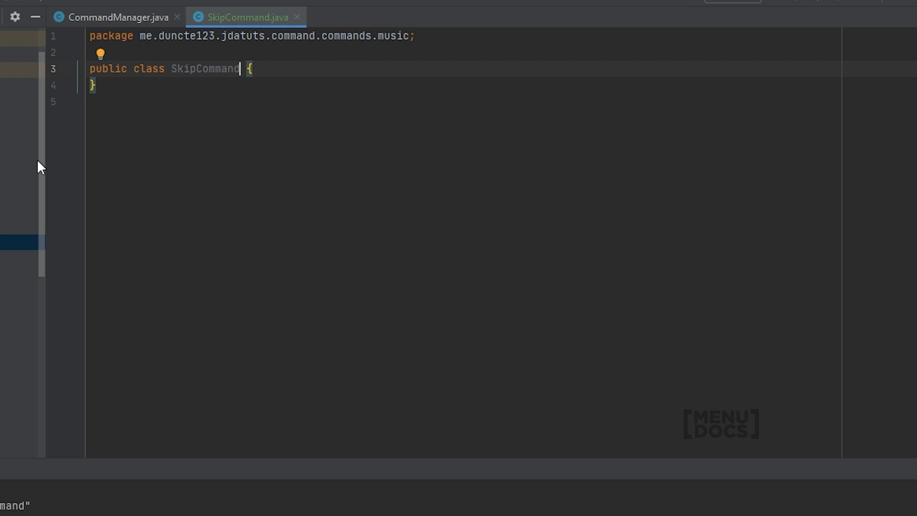
# Step: Implement ICommand with getName returning "skip" and getHelp "skips the current track"
pyautogui.write('implements ICommand')
pyautogui.write('//')
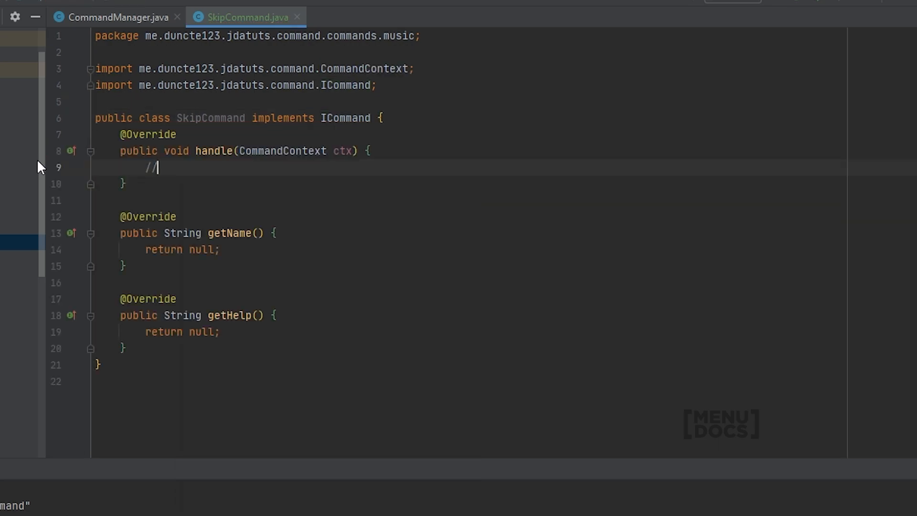
pyautogui.doubleClick(203, 250)
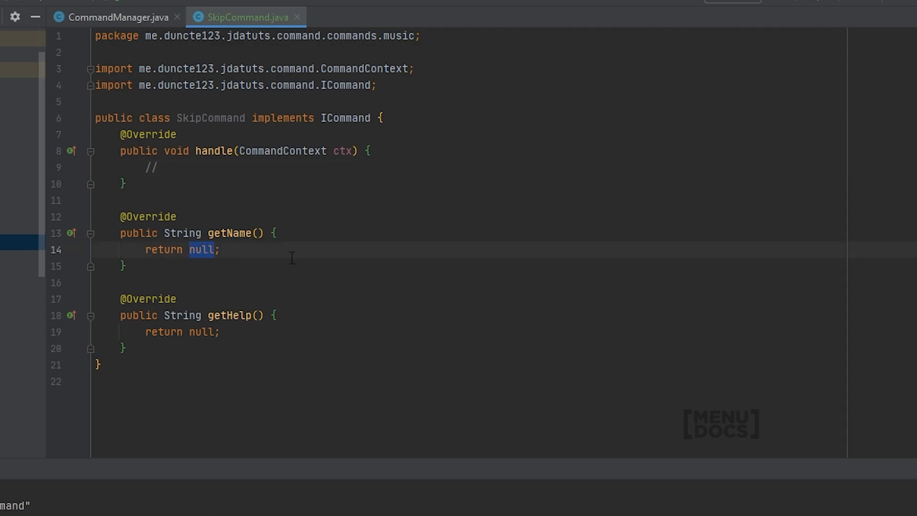
pyautogui.write('"skip"')
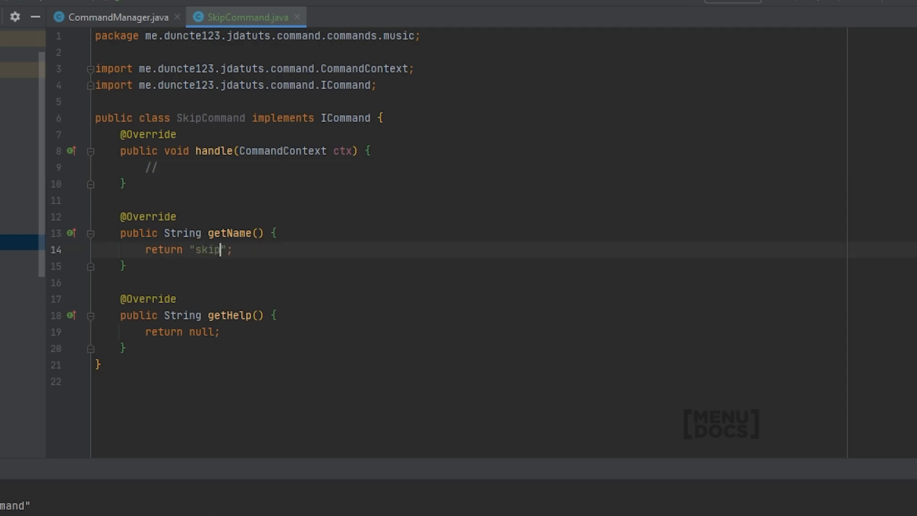
pyautogui.click(198, 331)
pyautogui.write('"skips the current track"')
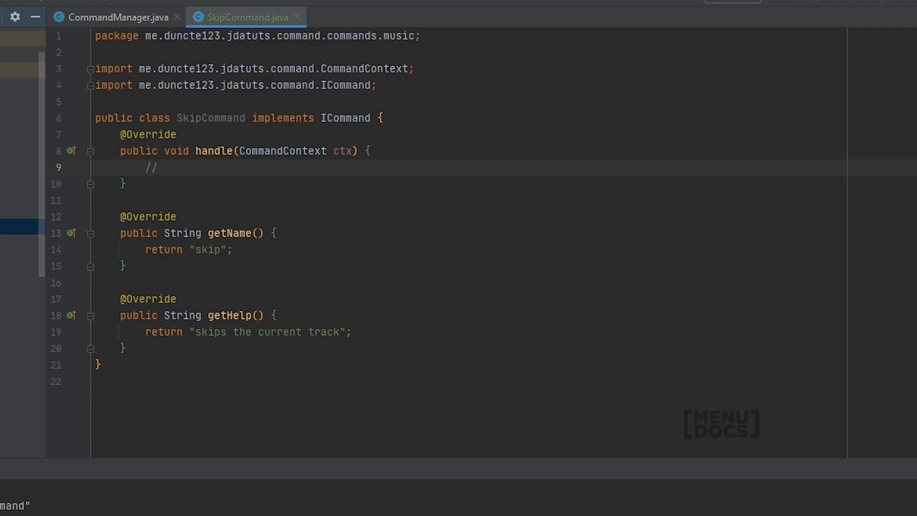
# Step: Copy StopCommand's voice-channel checks and GuildMusicManager lookup into SkipCommand's handle method
pyautogui.click(366, 18)
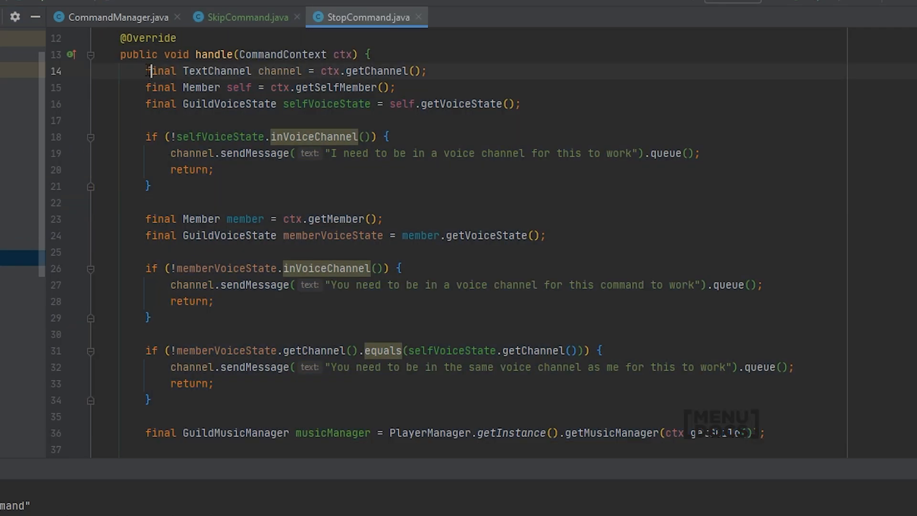
pyautogui.scroll(-3)
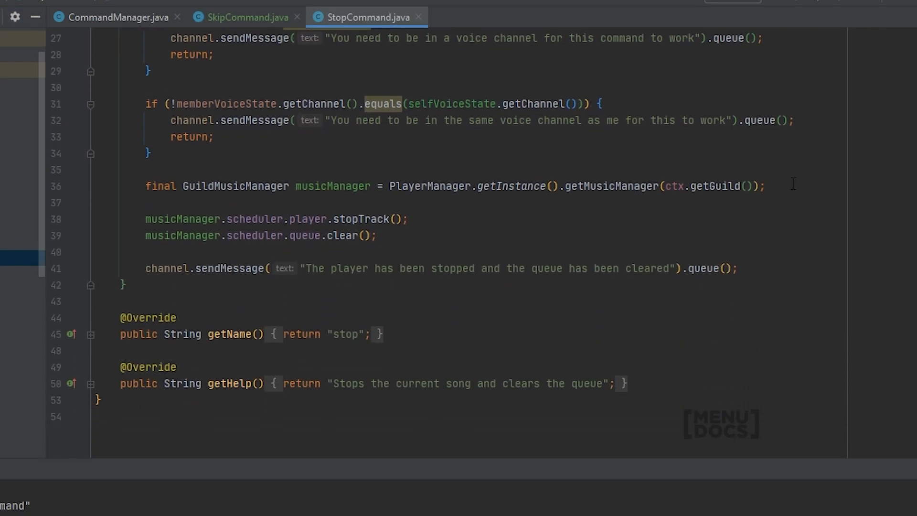
pyautogui.click(246, 17)
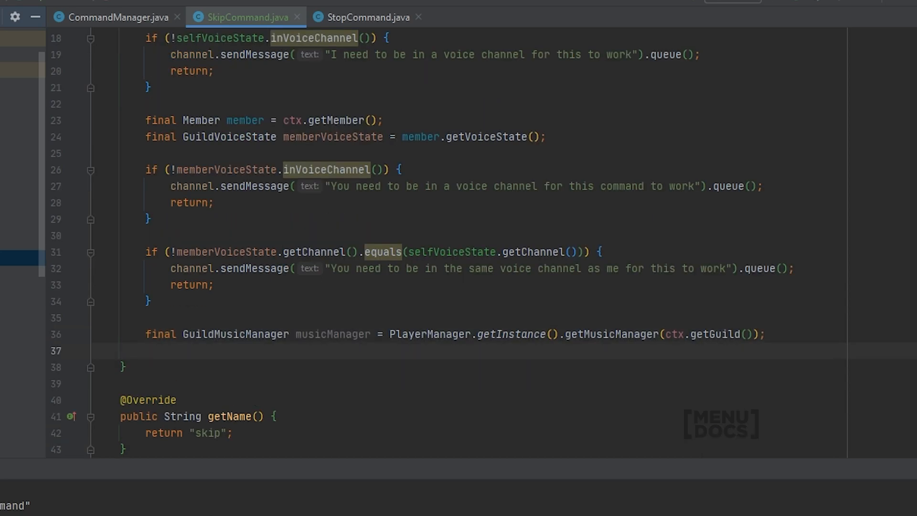
# Step: Declare musicManager for the guild and get its audioPlayer in SkipCommand
pyautogui.write('musicManager.a')
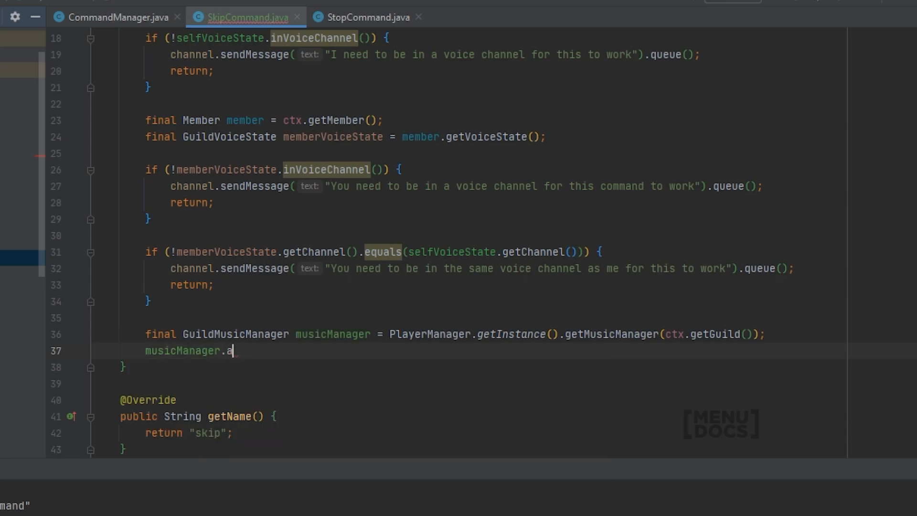
pyautogui.write('udioPlayer.a')
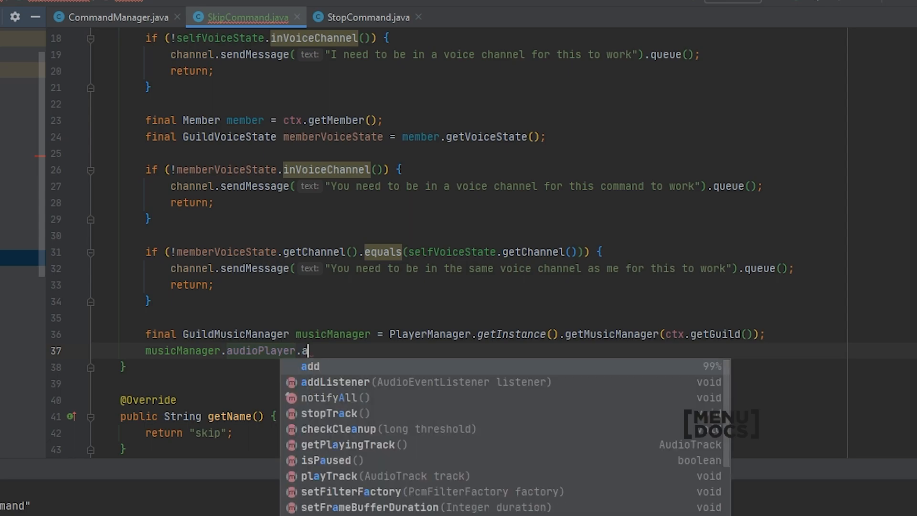
pyautogui.write('var')
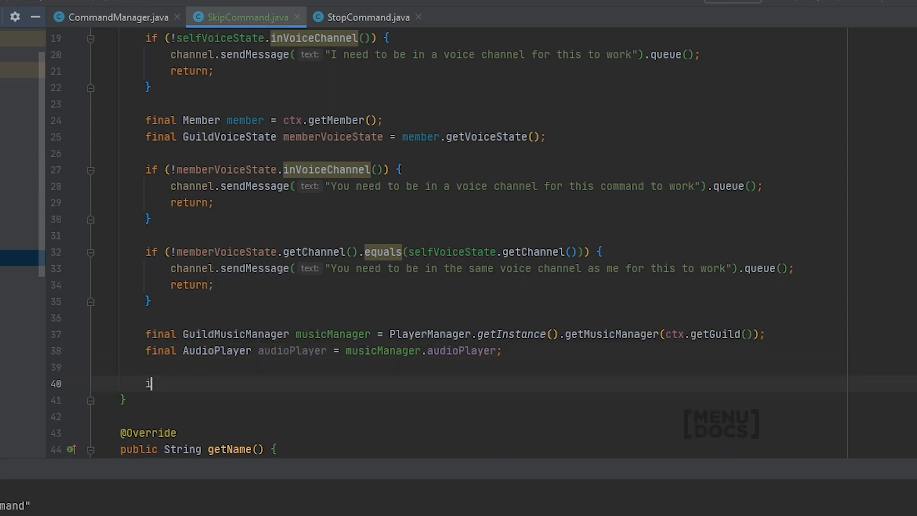
# Step: Add an if-block for audioPlayer.getPlayingTrack() == null
pyautogui.write('if (aud')
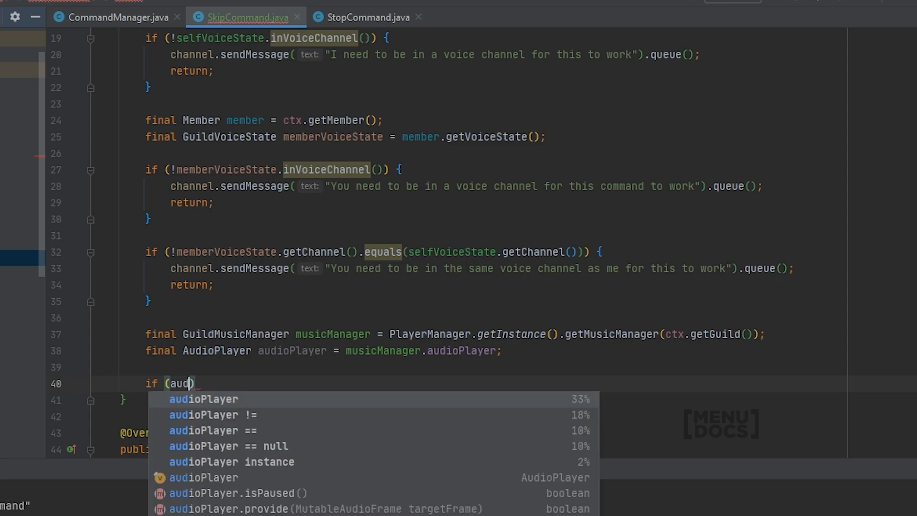
pyautogui.write('audioPlayer.getPlayingTrack()')
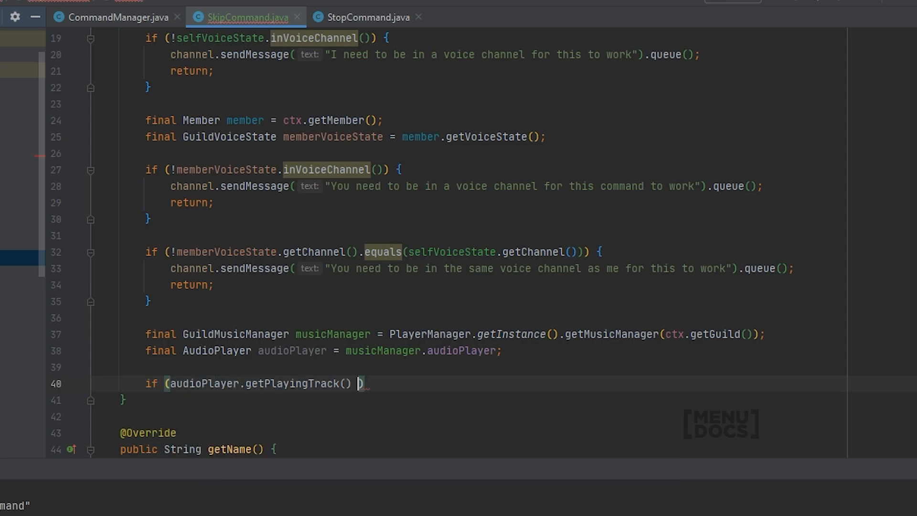
pyautogui.write('== null')
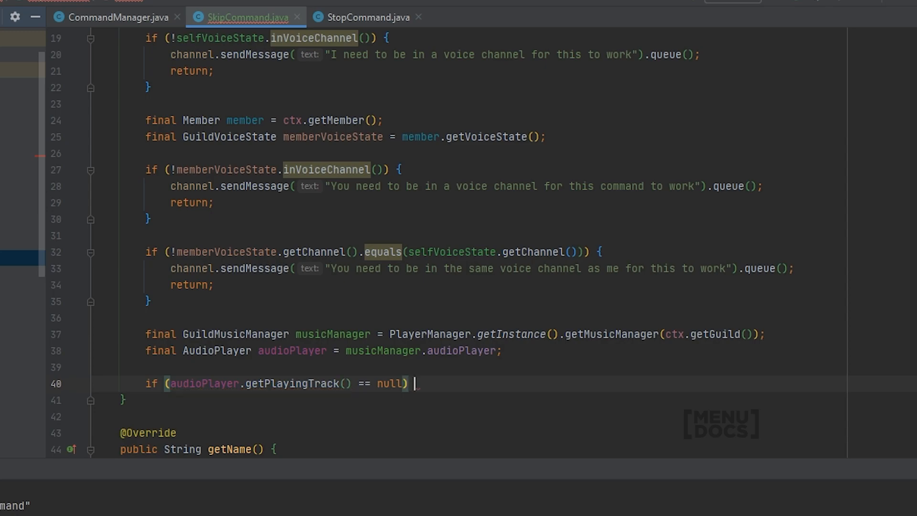
pyautogui.write('{')
pyautogui.write('//')
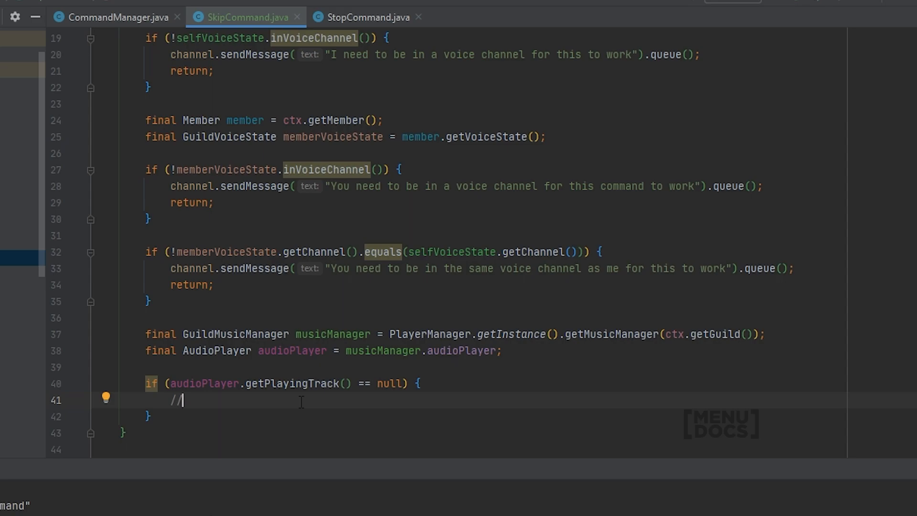
# Step: Reply 'There is no track playing currently' and return, else call scheduler.nextTrack() and confirm
pyautogui.write('return;')
pyautogui.write('channel.sendMessage("There is no track playing currently").queue();')
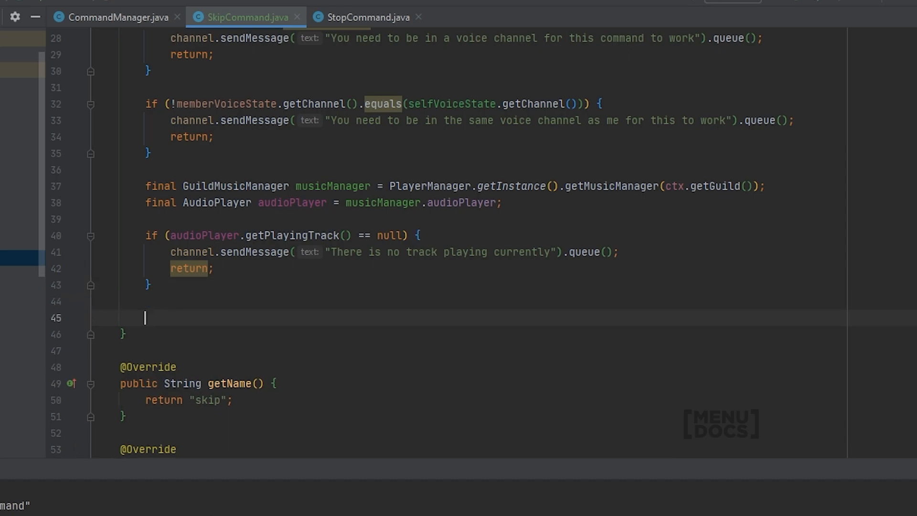
pyautogui.write('m')
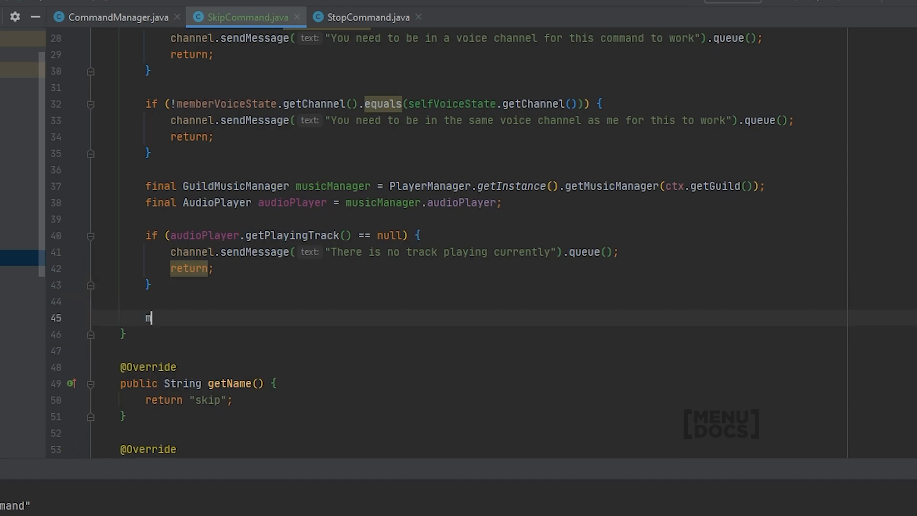
pyautogui.write('usicManager.scheduler')
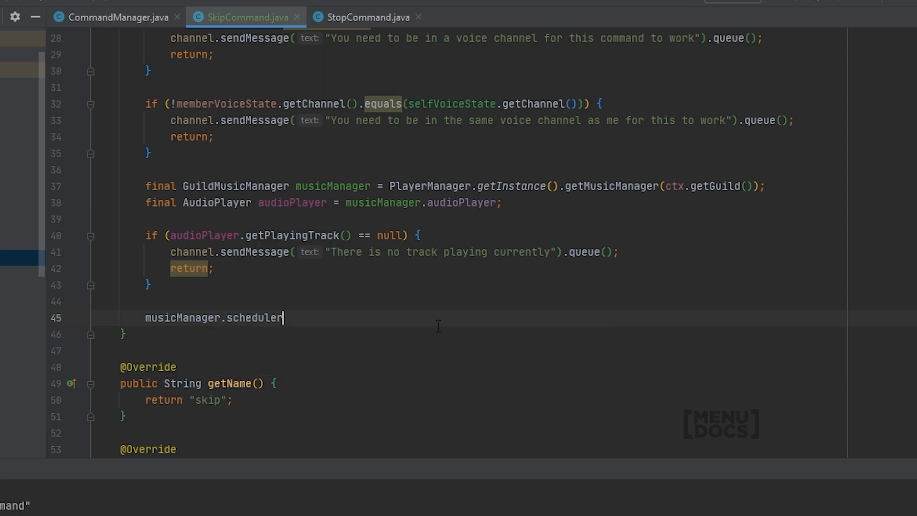
pyautogui.write('.')
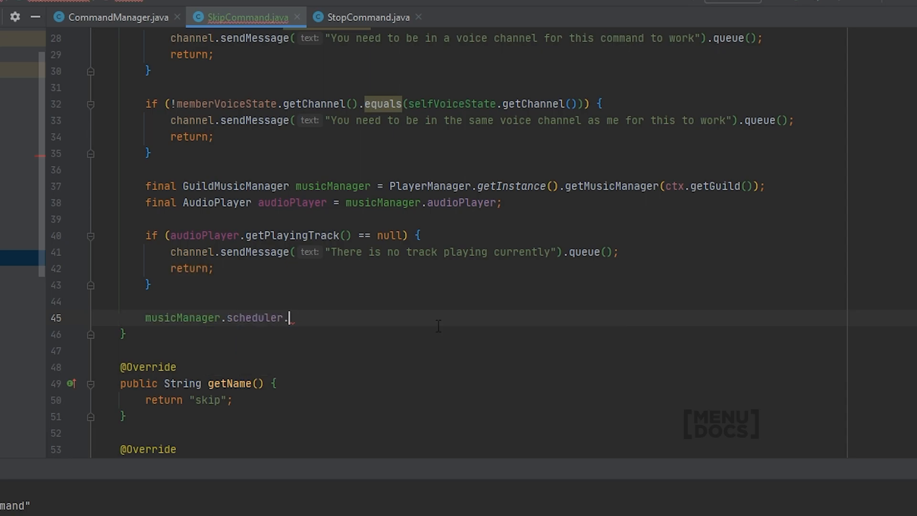
pyautogui.write('nextTrack();')
pyautogui.write('channel.sendMessage("Skipped the current track").queue();')
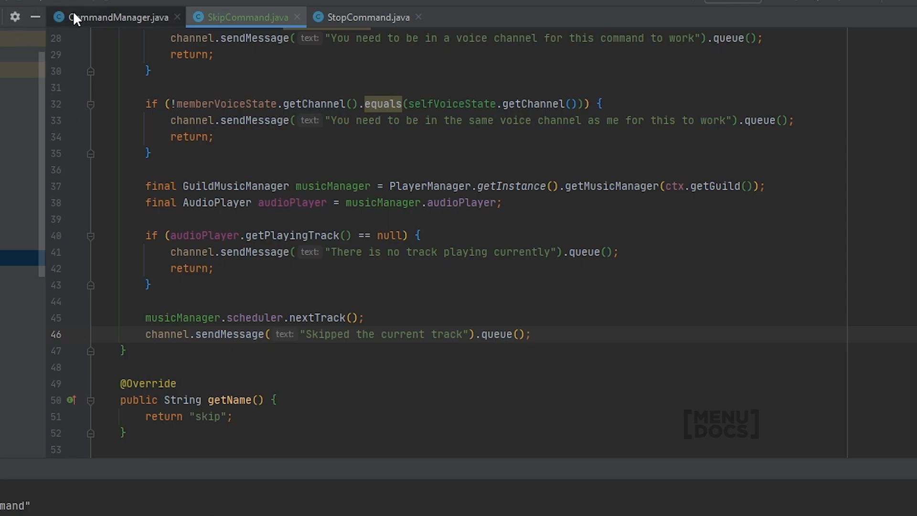
# Step: Replace the duplicate addCommand(new StopCommand()) with addCommand(new SkipCommand()) in CommandManager
pyautogui.click(115, 17)
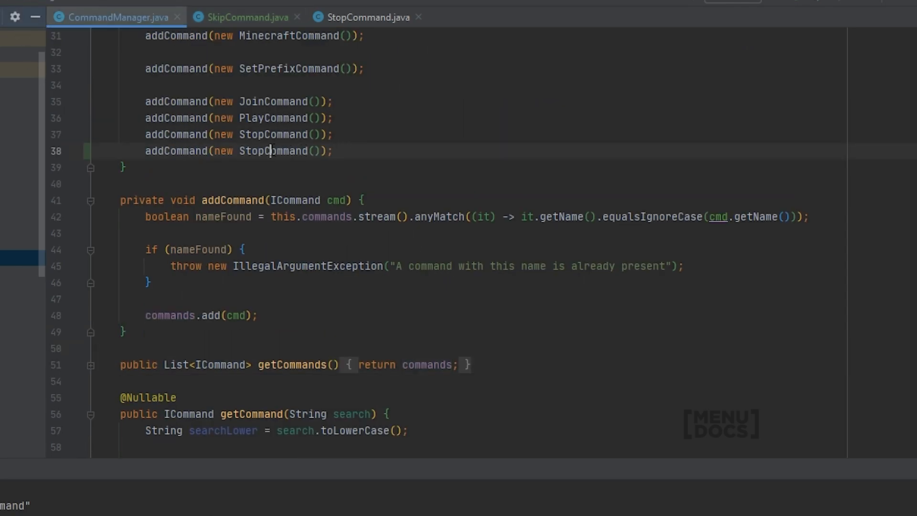
pyautogui.write('S')
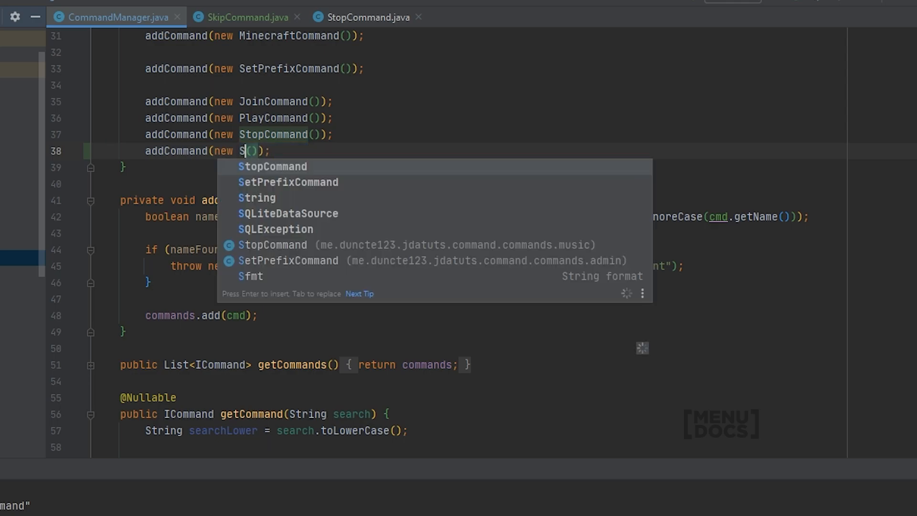
pyautogui.write('kip')
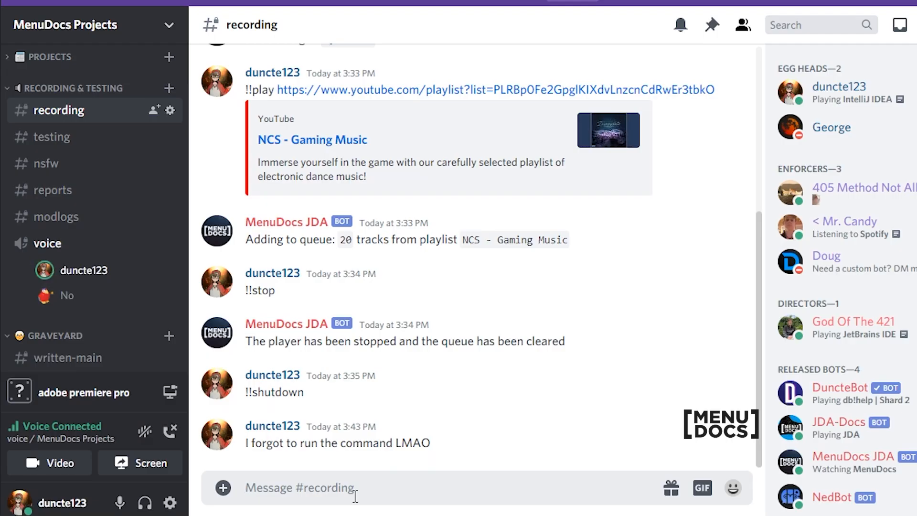
# Step: Send !!join in the #recording channel so the bot connects to voice
pyautogui.write('!!joi')
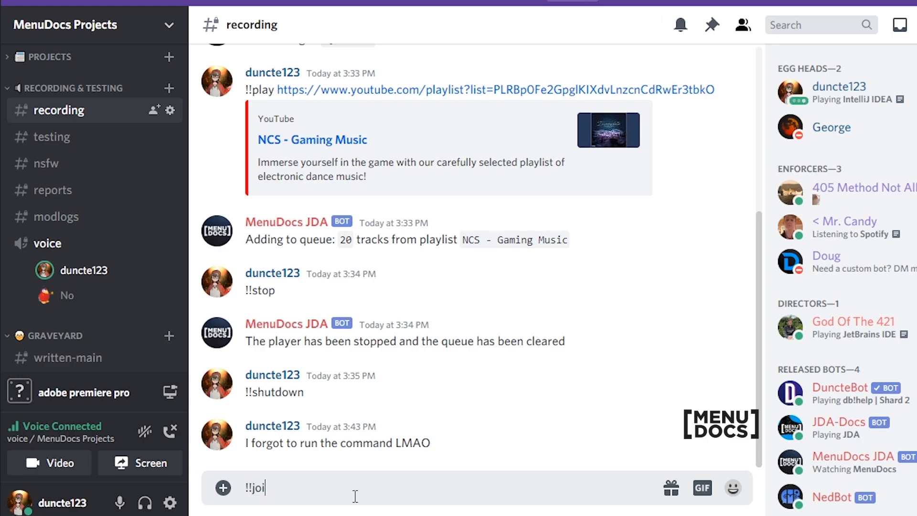
pyautogui.press('Enter')
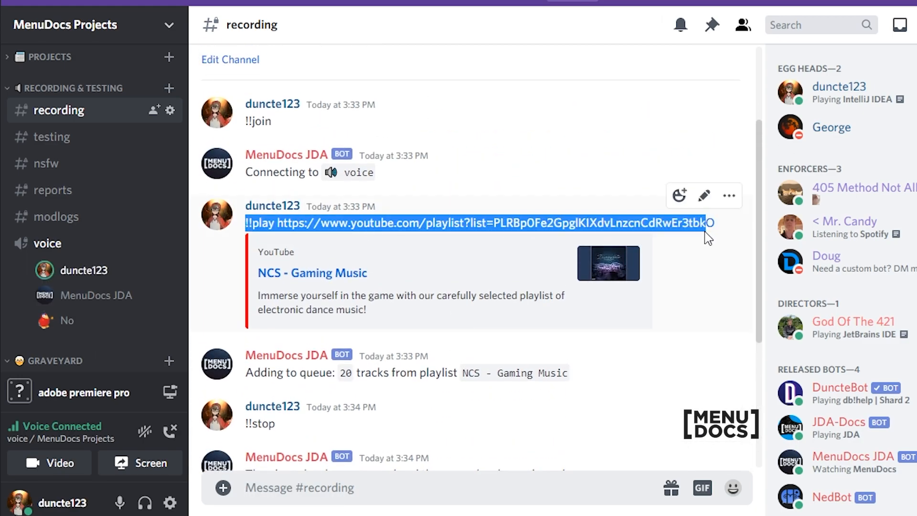
pyautogui.scroll(-3)
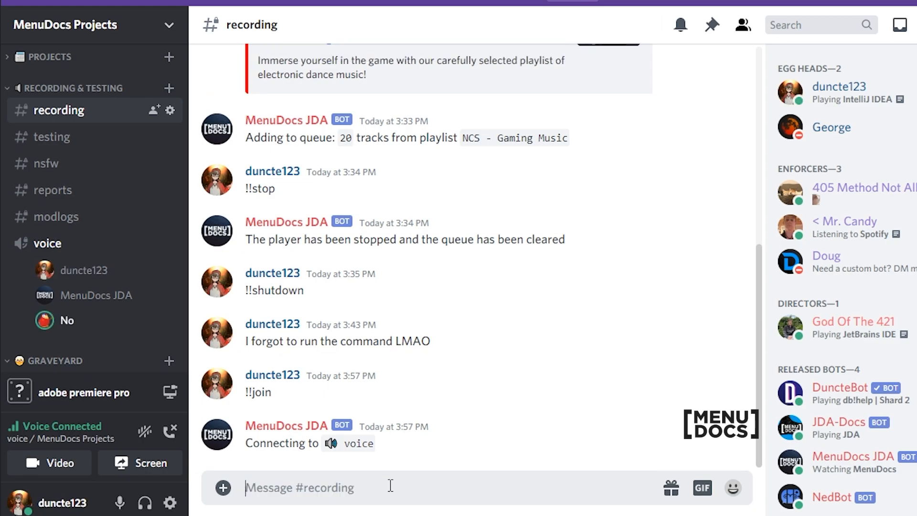
# Step: Test !!skip while idle, queue the NCS - Gaming Music playlist, then skip three tracks
pyautogui.write('!!')
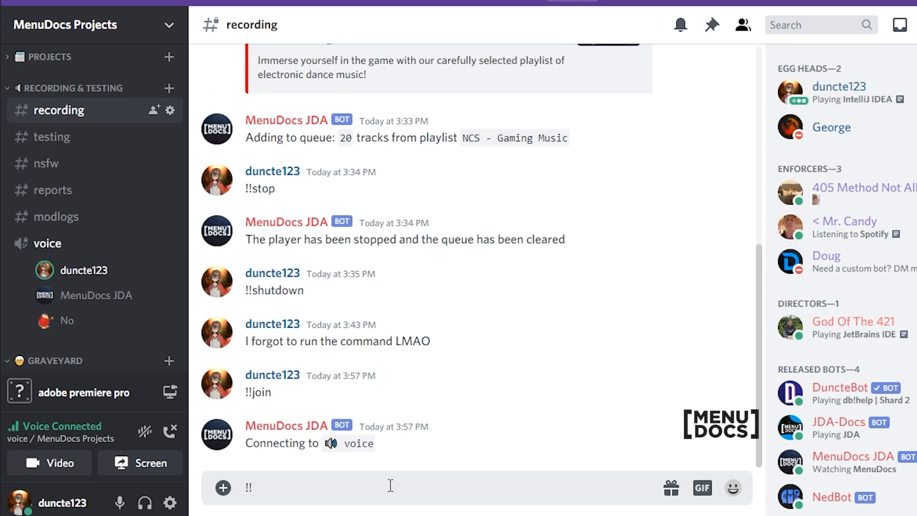
pyautogui.write('sk')
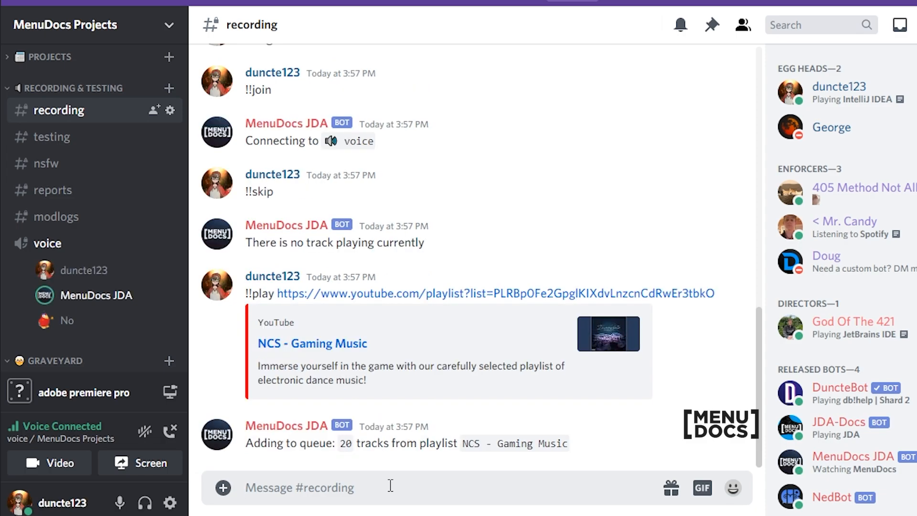
pyautogui.write('!!skip')
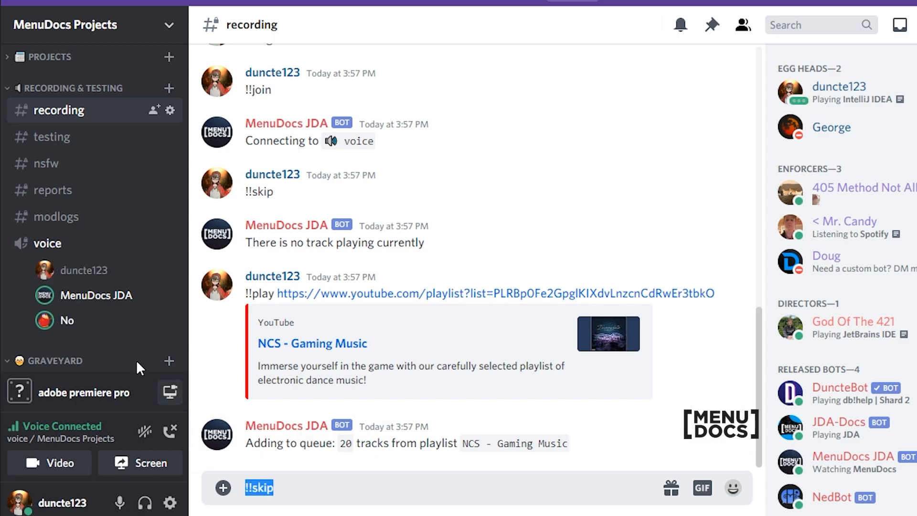
pyautogui.write('!!skip')
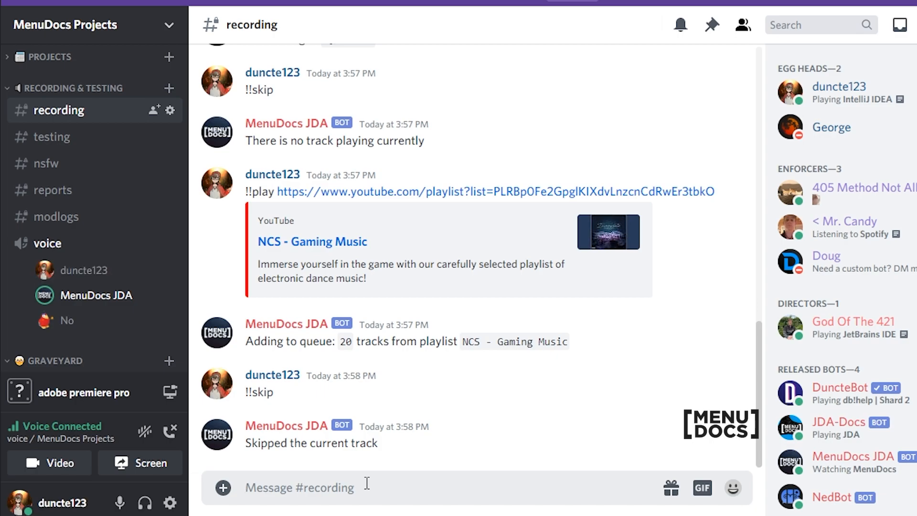
pyautogui.scroll(-3)
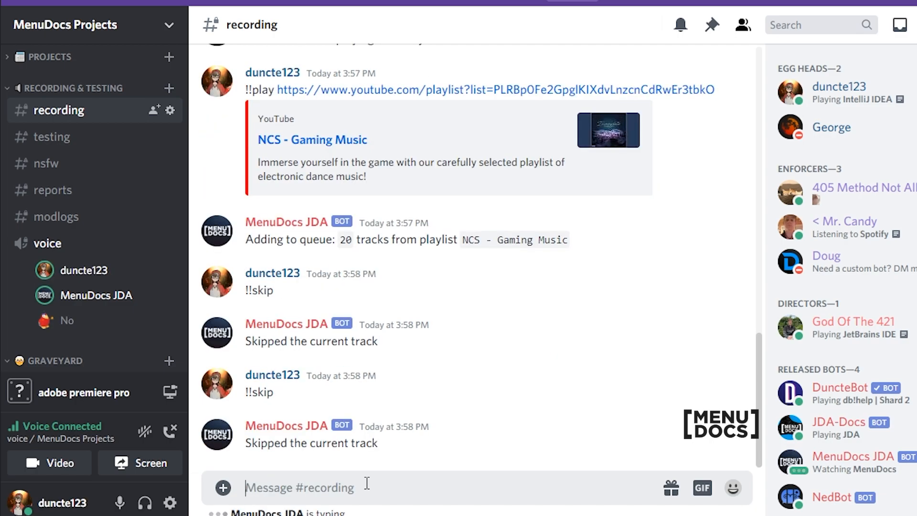
pyautogui.write('3')
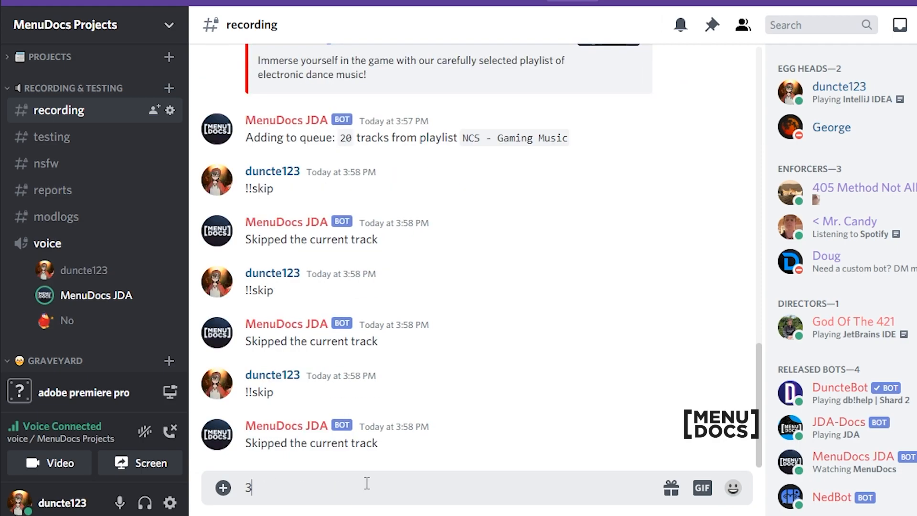